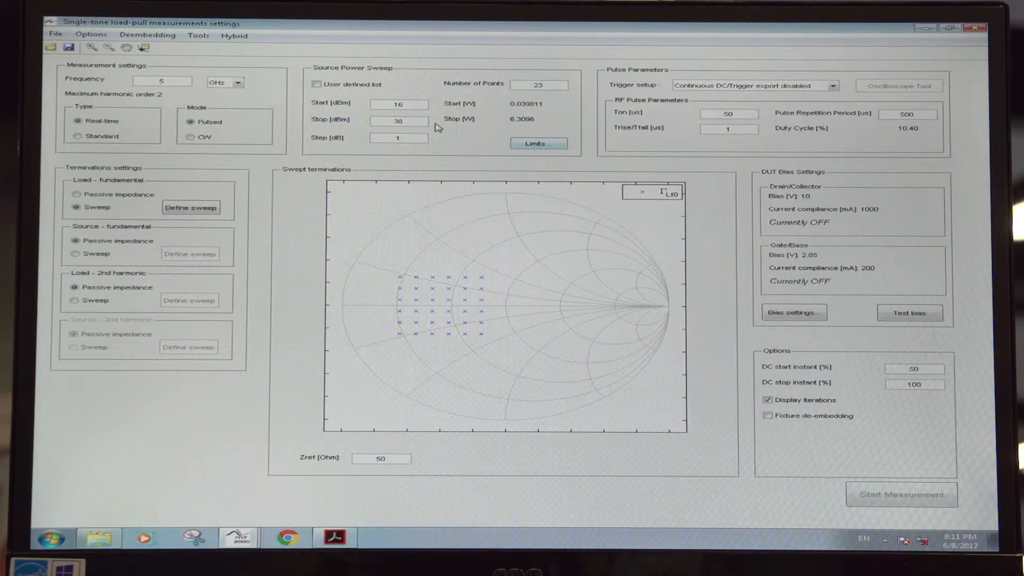
mouse_move(480, 279)
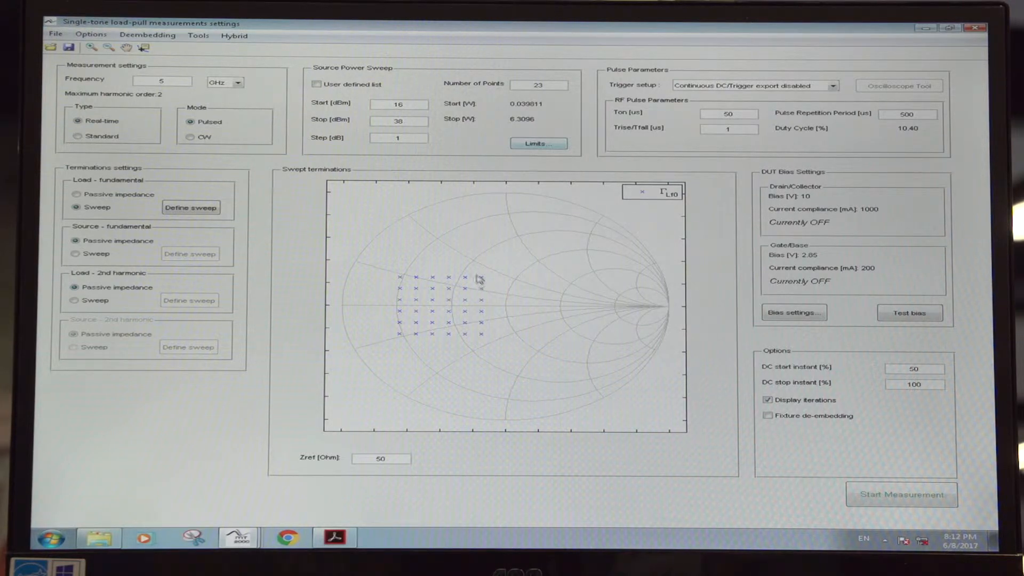
mouse_move(417, 267)
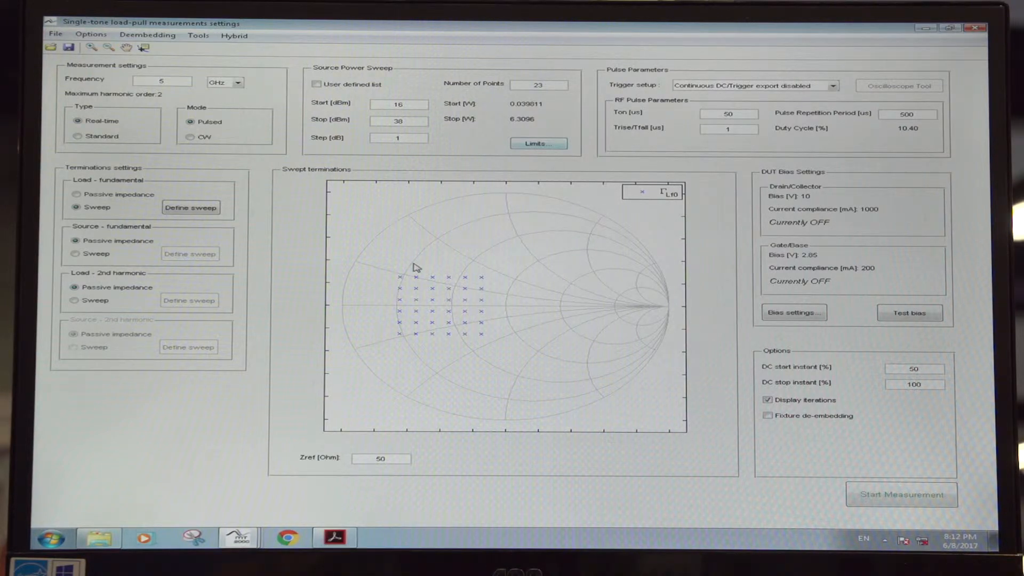
mouse_move(403, 291)
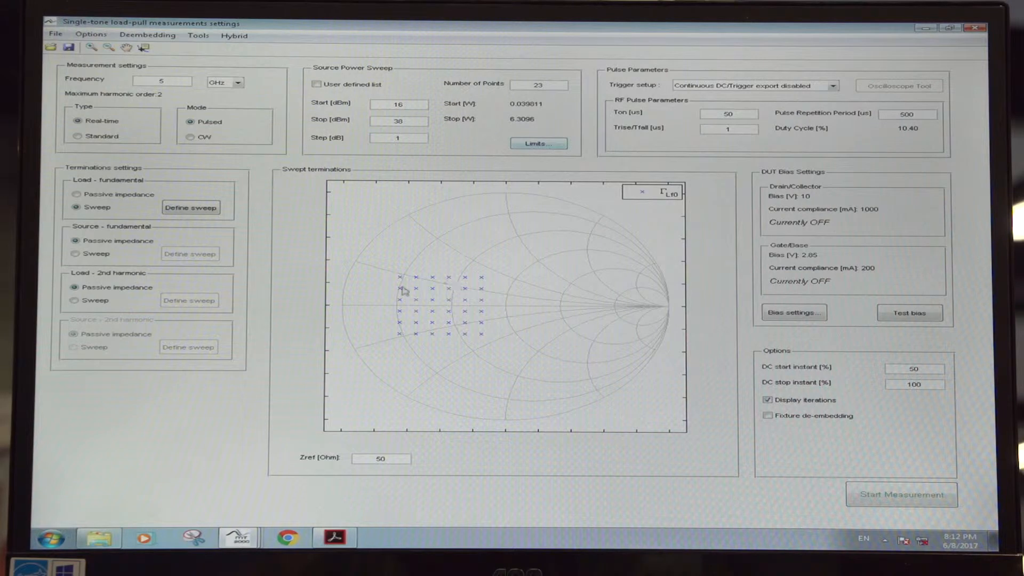
mouse_move(737, 456)
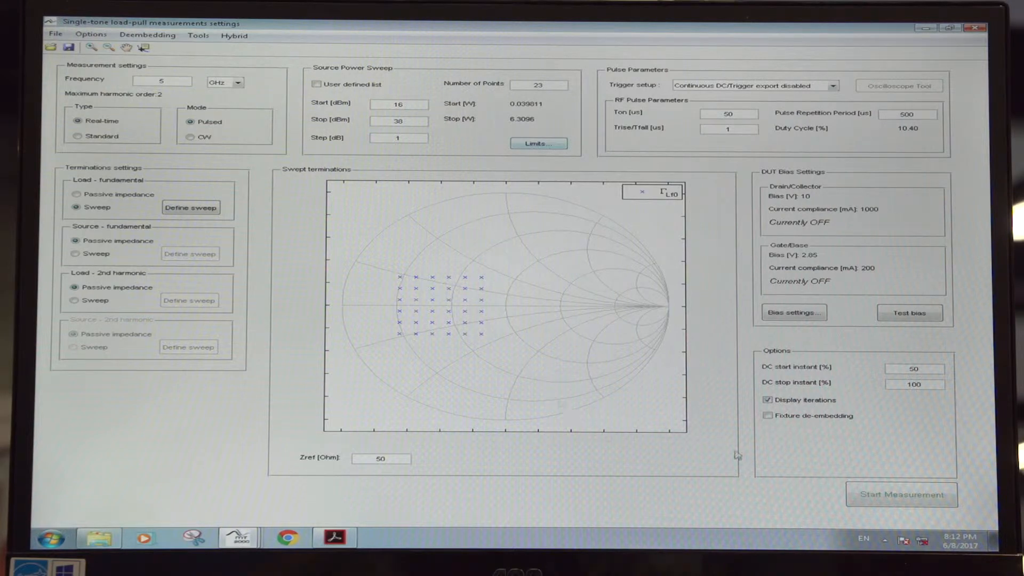
mouse_move(534, 267)
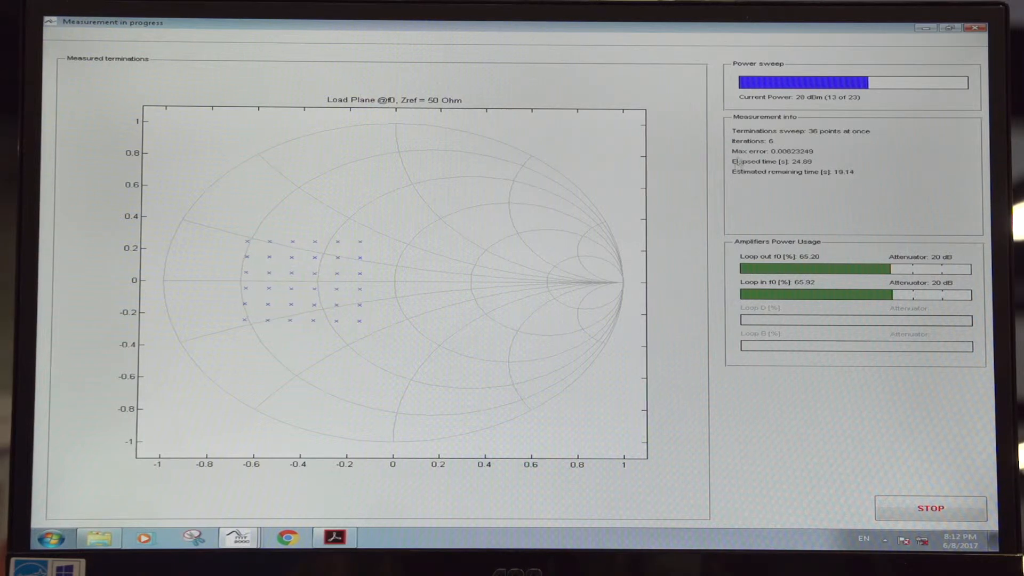
Step: List the open load-pull program windows from the taskbar while the sweep runs
left_click(240, 537)
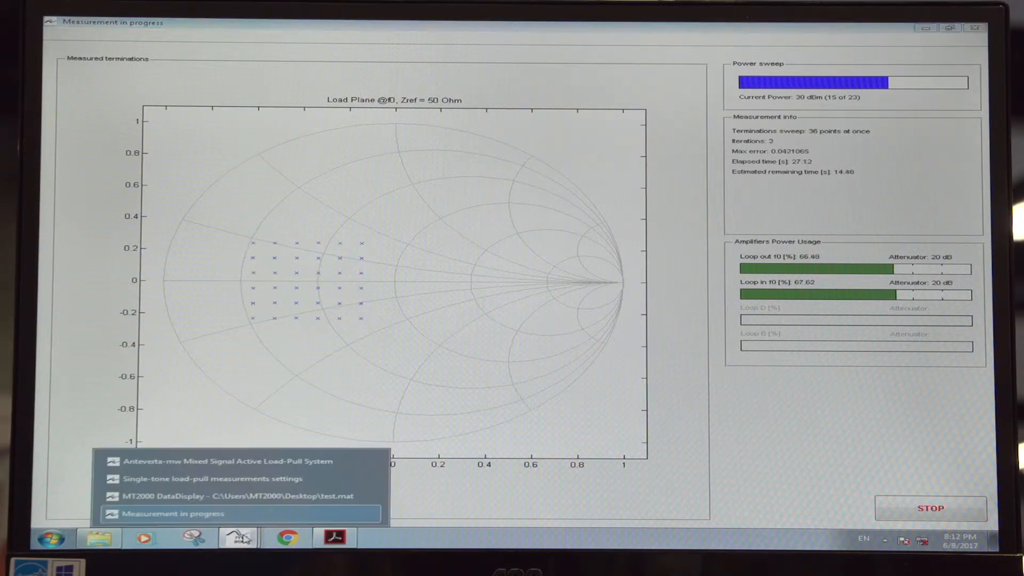
Step: Switch to the MT2000 DataDisplay results for test.mat showing gain and efficiency curves
left_click(234, 496)
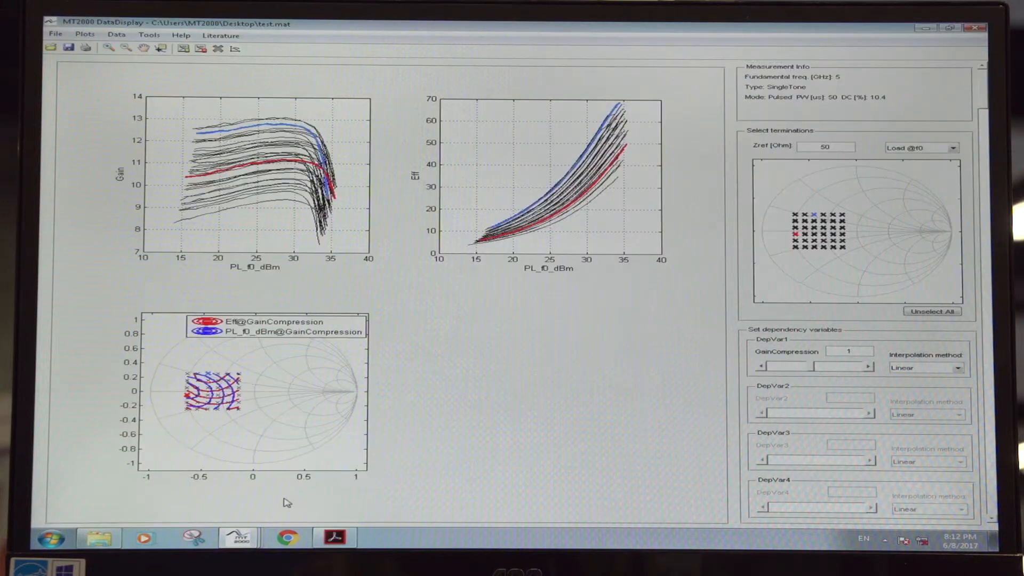
mouse_move(247, 412)
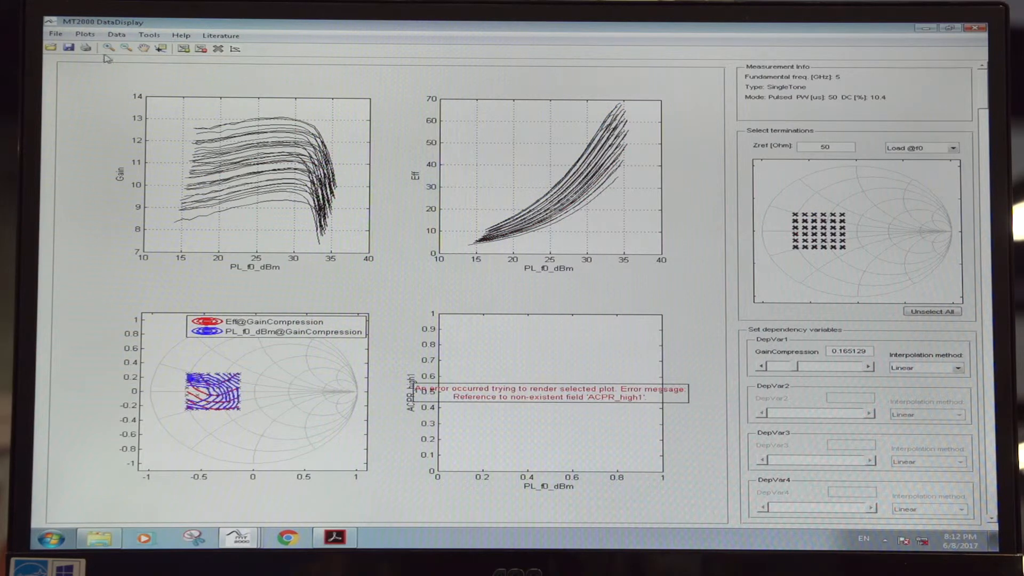
left_click(117, 34)
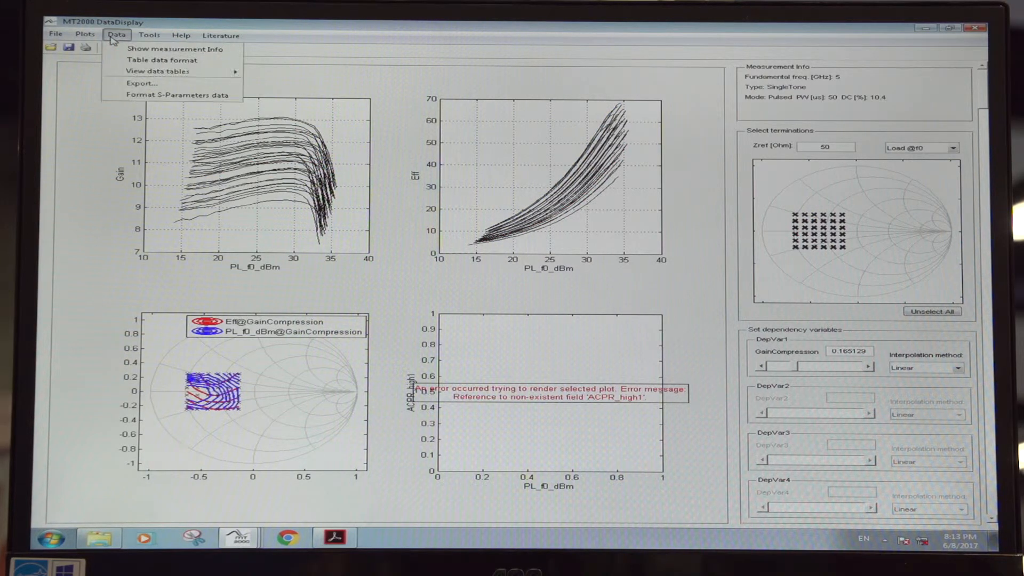
left_click(141, 83)
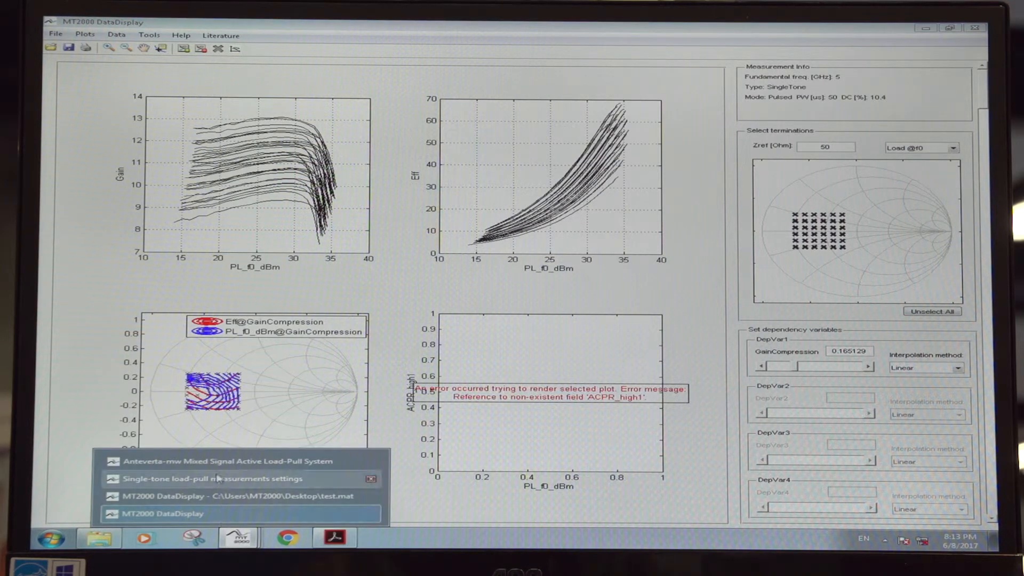
Step: Start model generation and select test.mat on the desktop as the source data
left_click(215, 461)
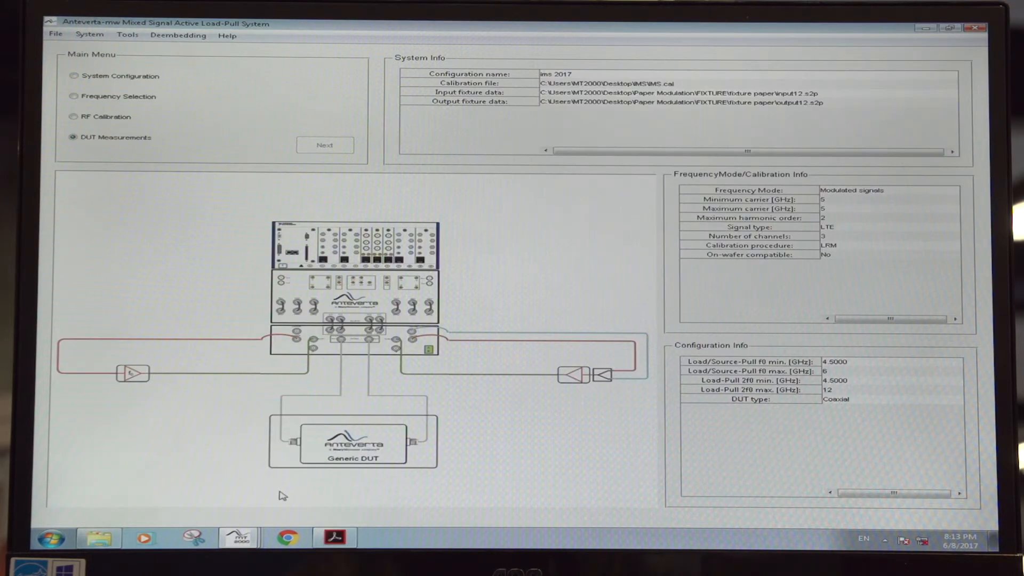
mouse_move(199, 114)
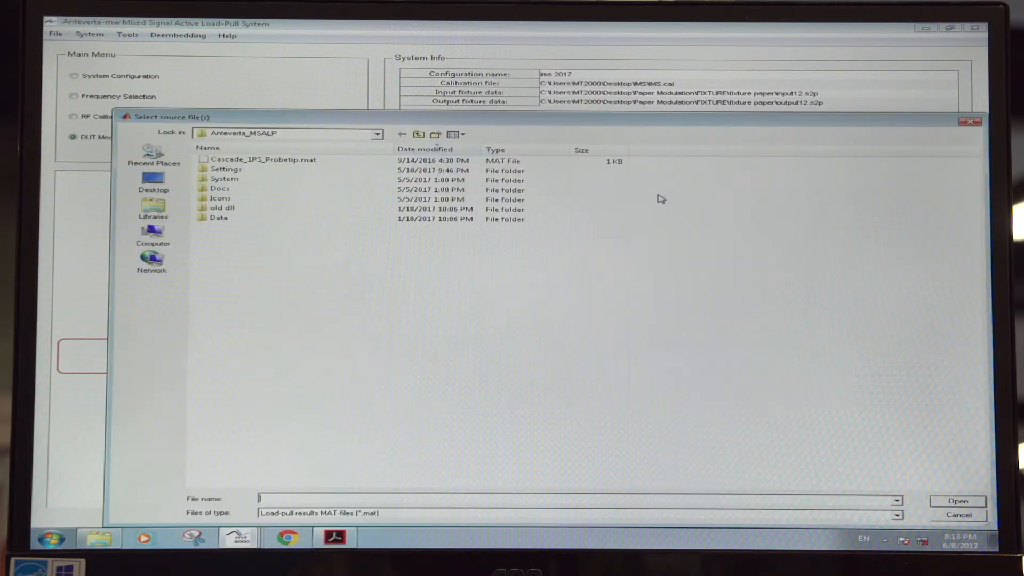
left_click(152, 182)
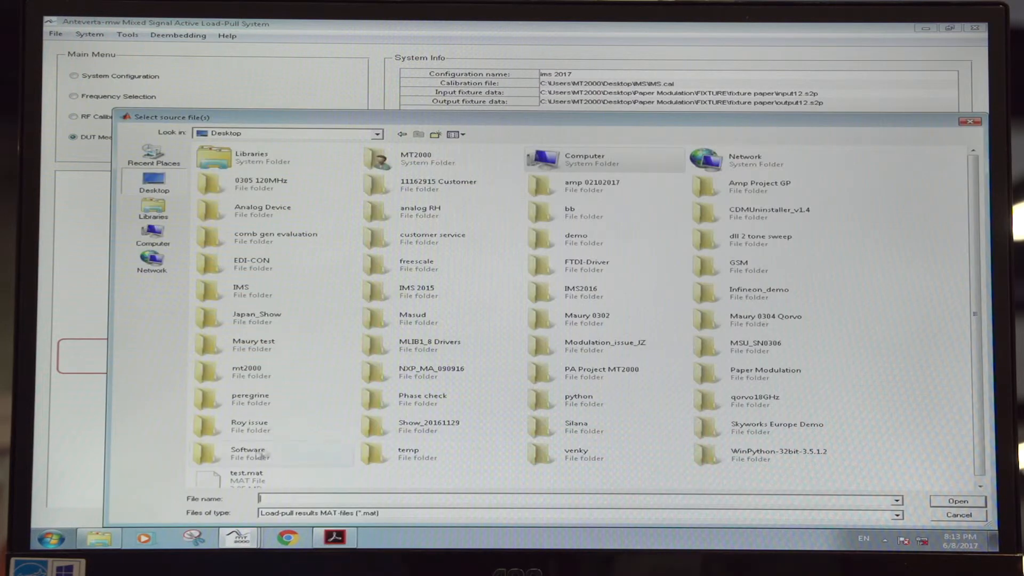
left_click(957, 501)
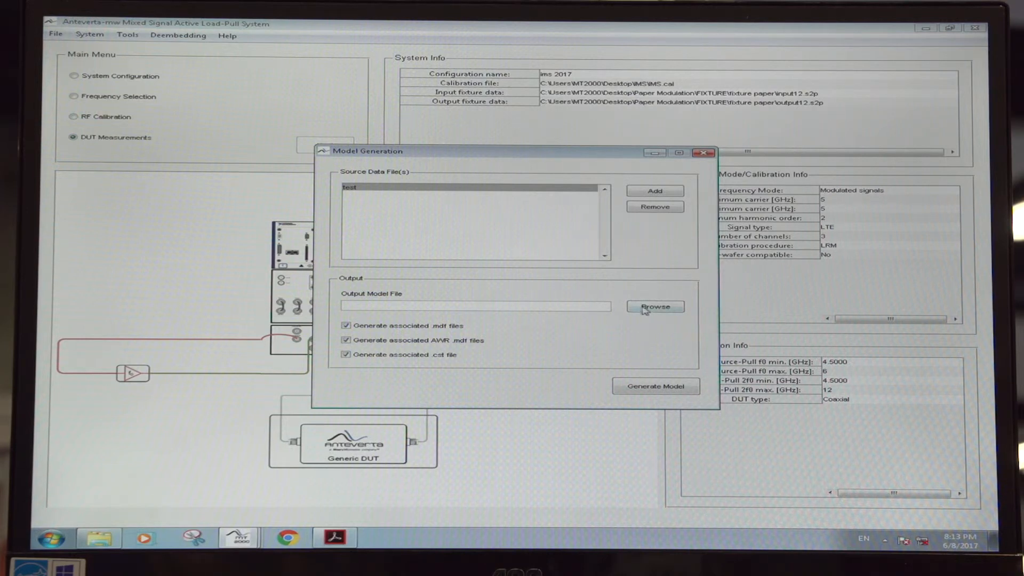
Step: Save the output model as test.xnp on the desktop and start generating the behavioural model
left_click(655, 306)
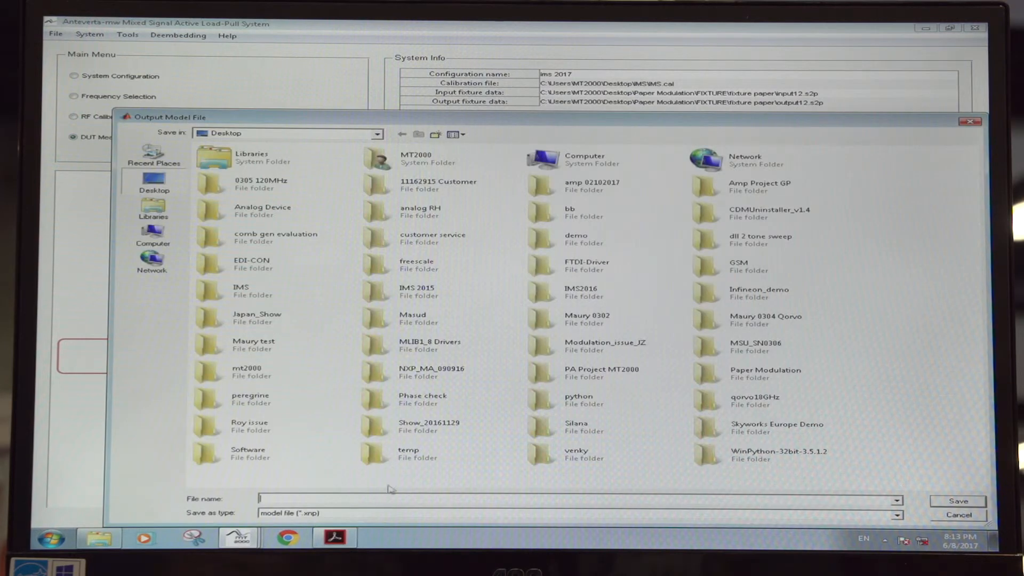
type("test")
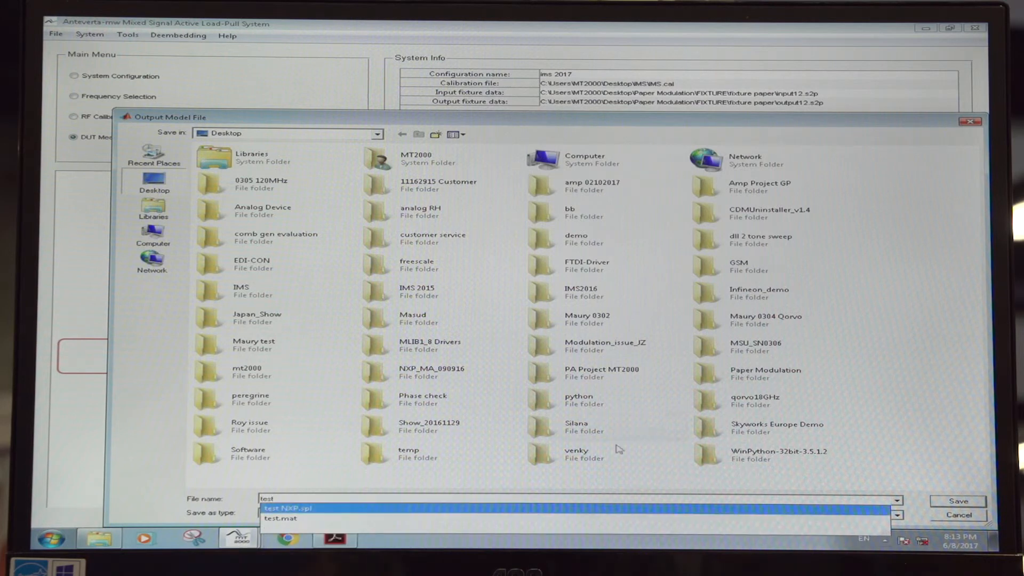
left_click(957, 501)
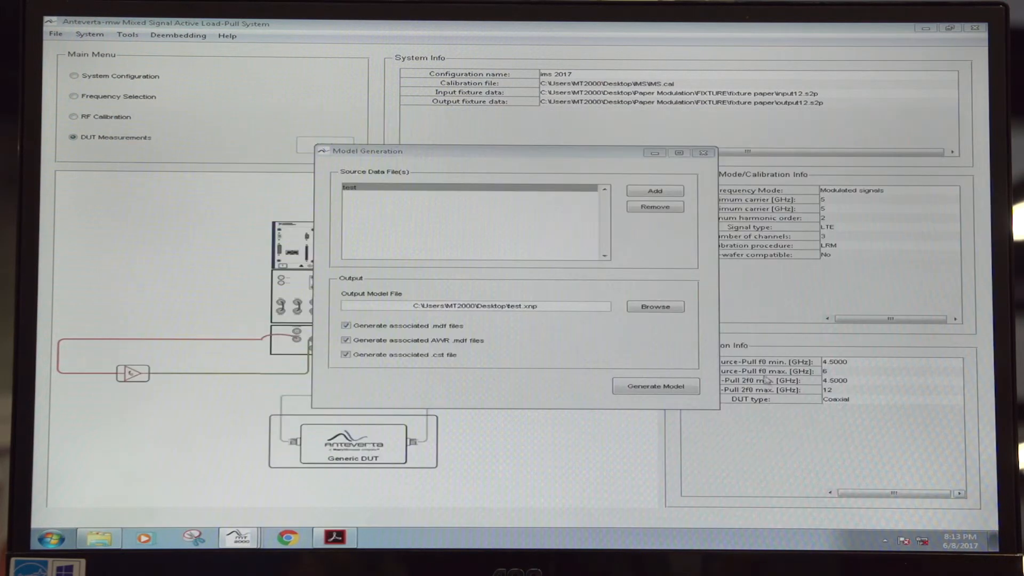
left_click(654, 386)
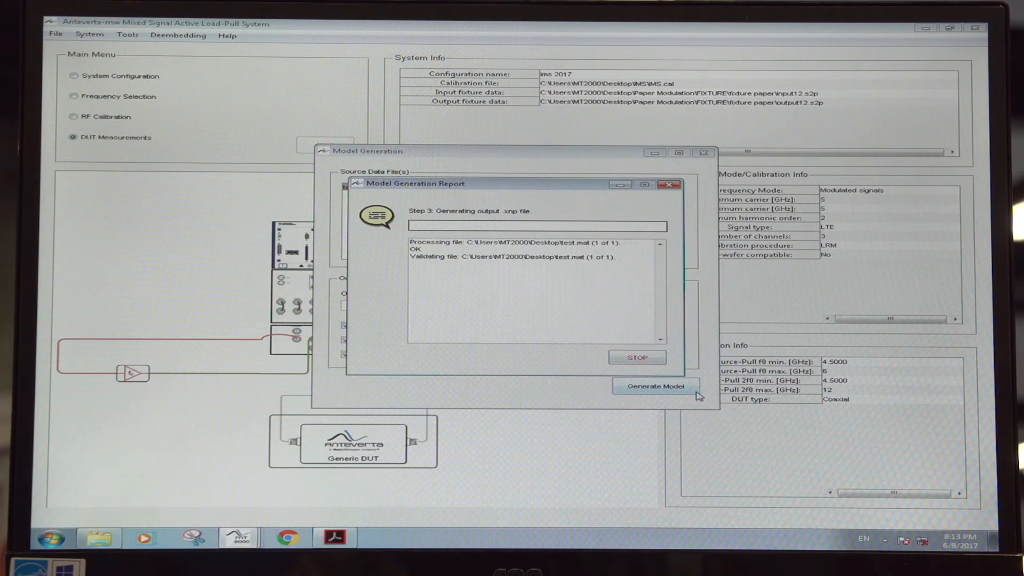